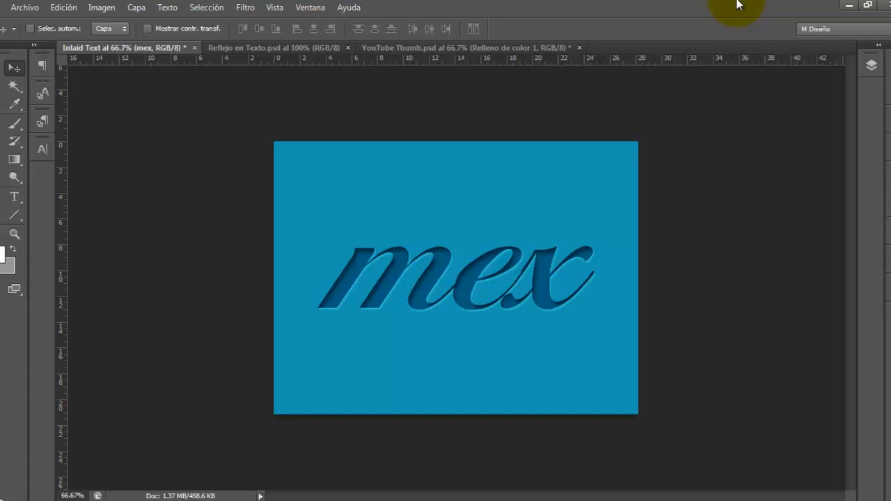
mouse_move(100, 212)
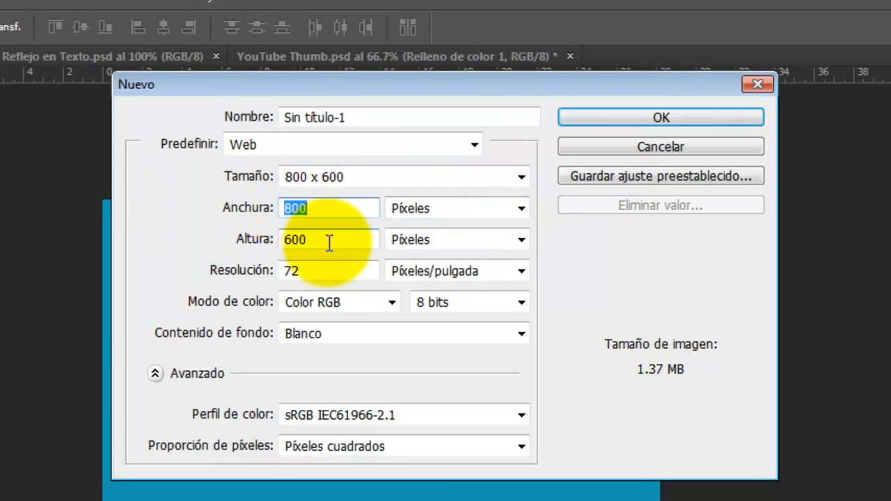
Step: Create a new white 800 × 600 px document named 'Inlaid Text'
click(321, 240)
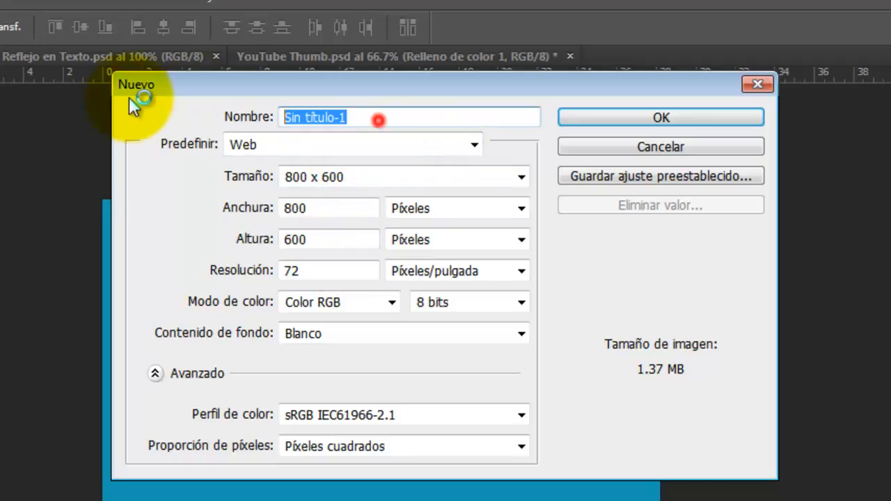
text(Inlaid)
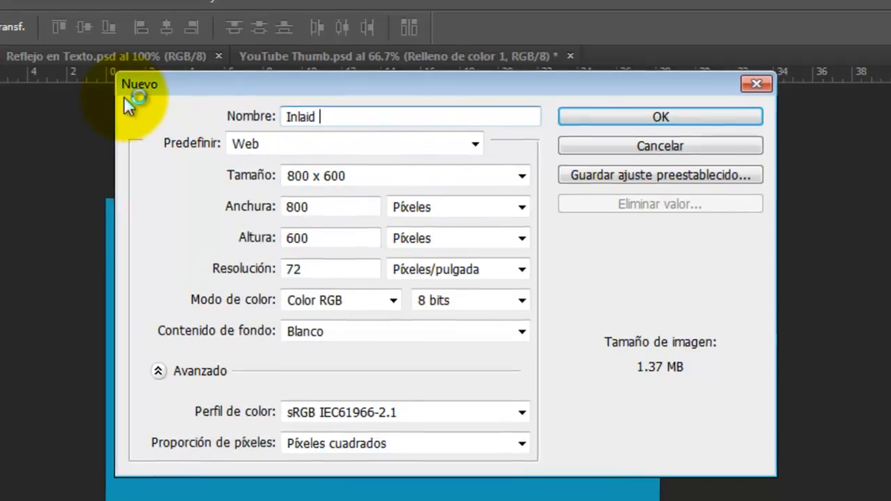
click(659, 117)
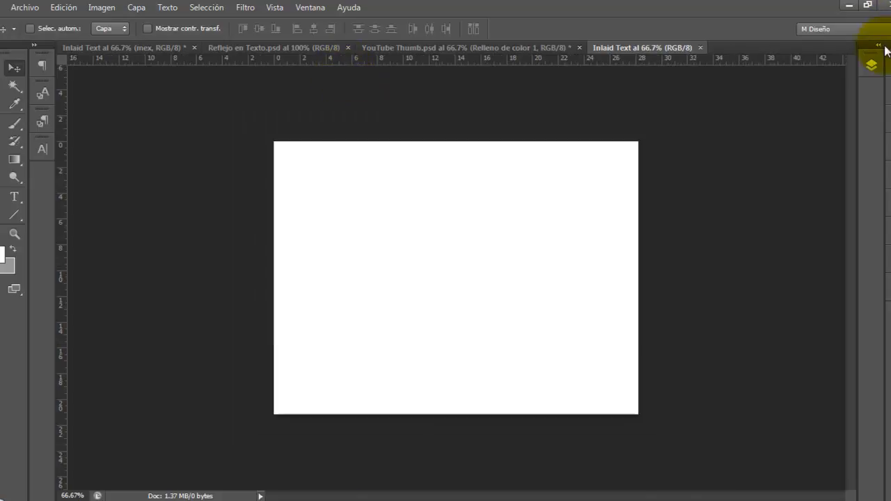
Step: Show the Layers panel and select the Paint Bucket tool
click(872, 64)
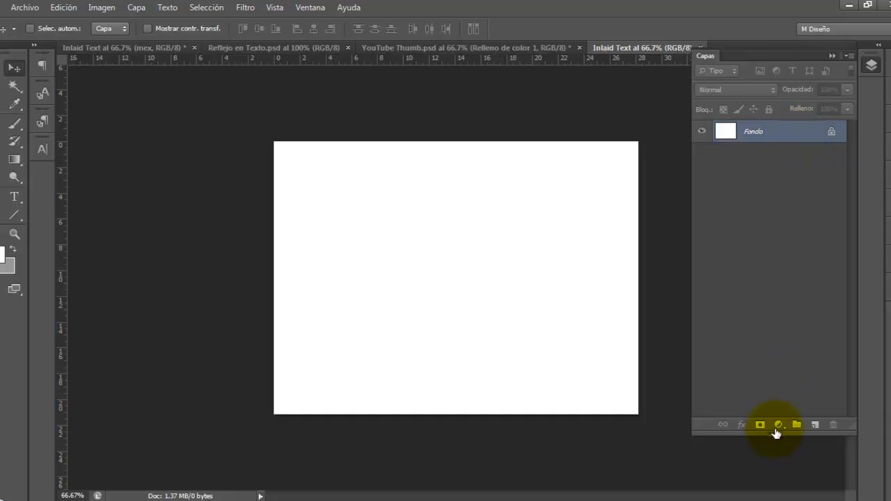
mouse_move(779, 426)
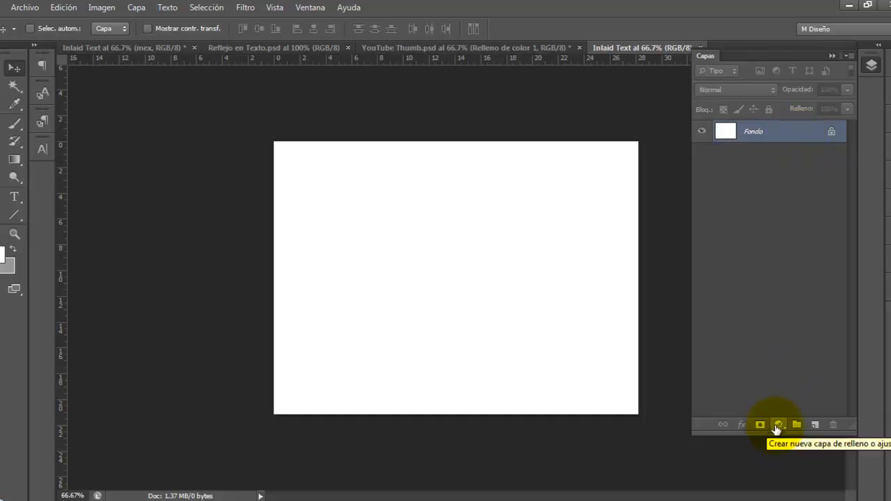
click(777, 425)
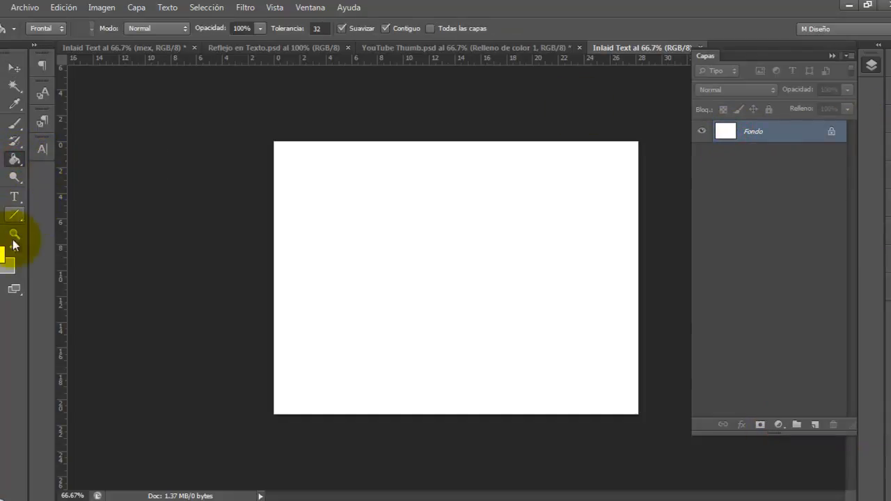
Step: Set the foreground colour to blue 0e98b4 and fill the background with it
click(471, 245)
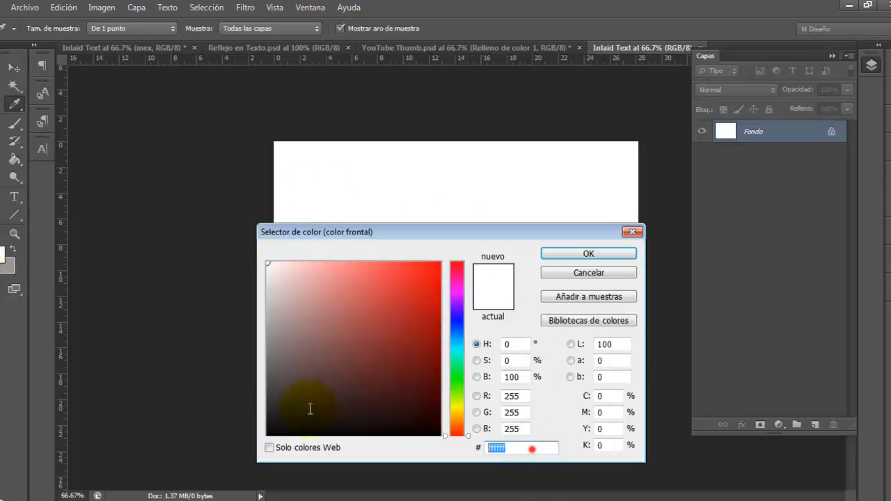
click(588, 254)
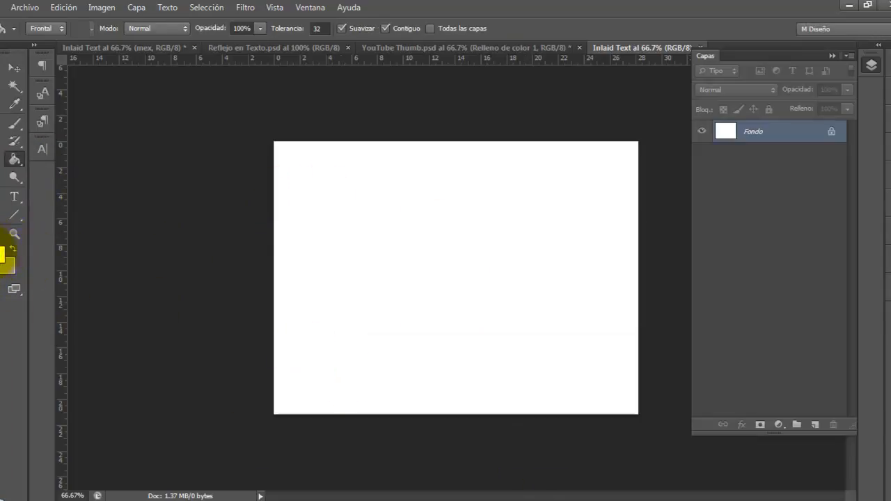
click(7, 251)
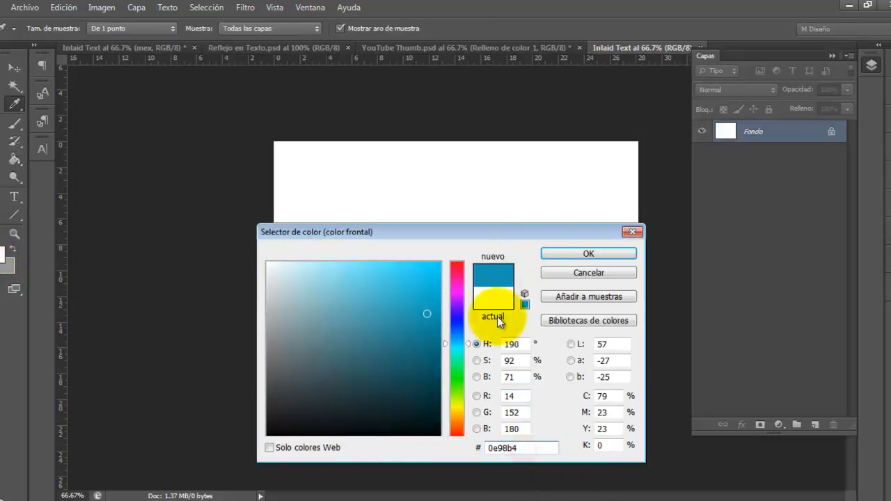
drag(314, 231, 296, 196)
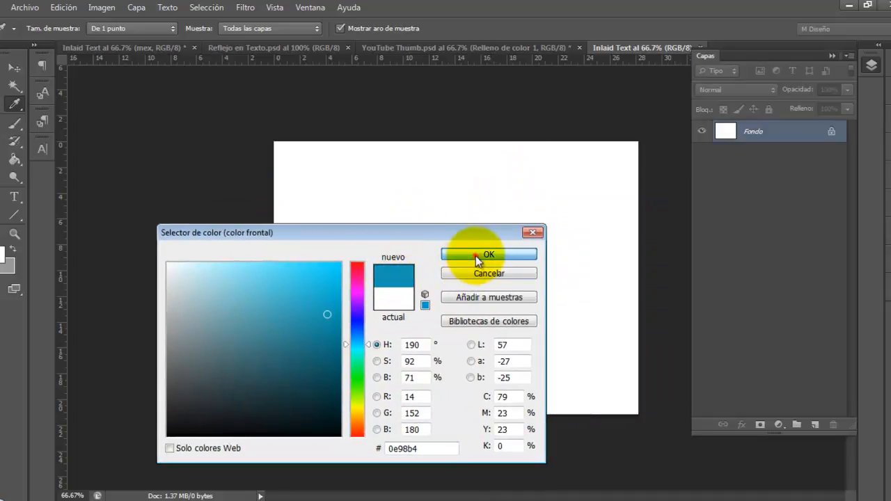
click(489, 253)
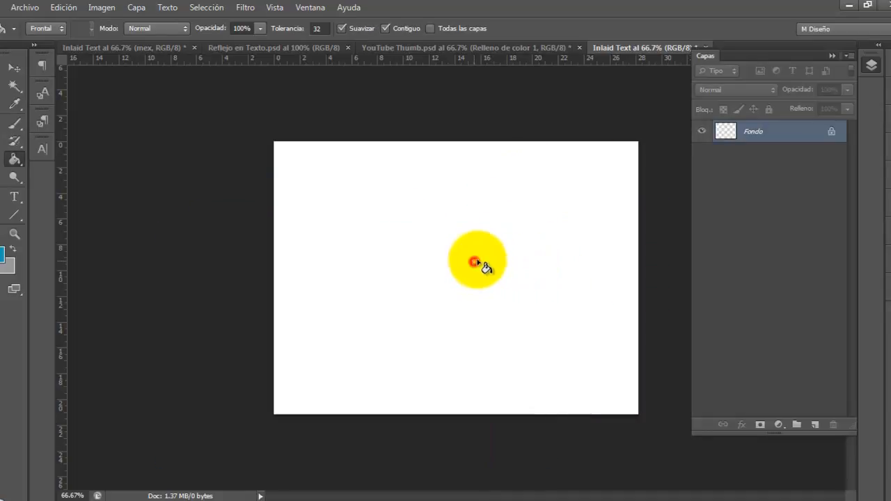
click(476, 262)
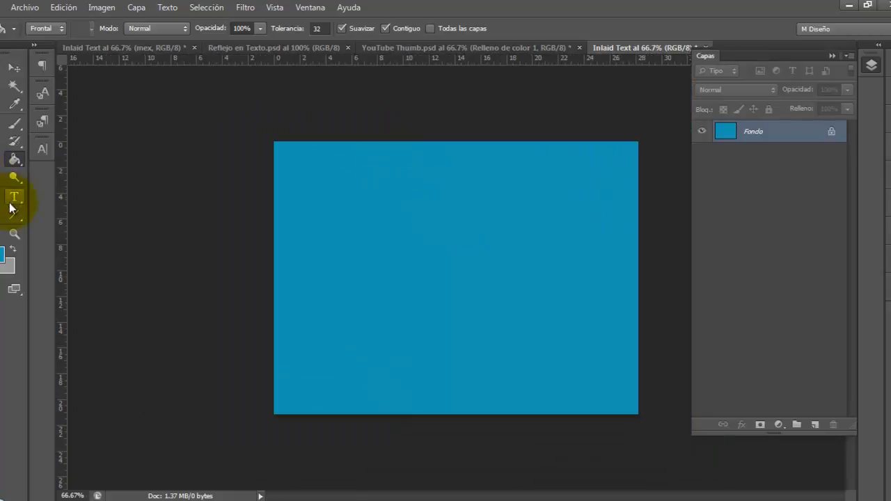
Step: Add centred 546 pt Liffey Script SP text 'mex' in the middle of the canvas
click(14, 196)
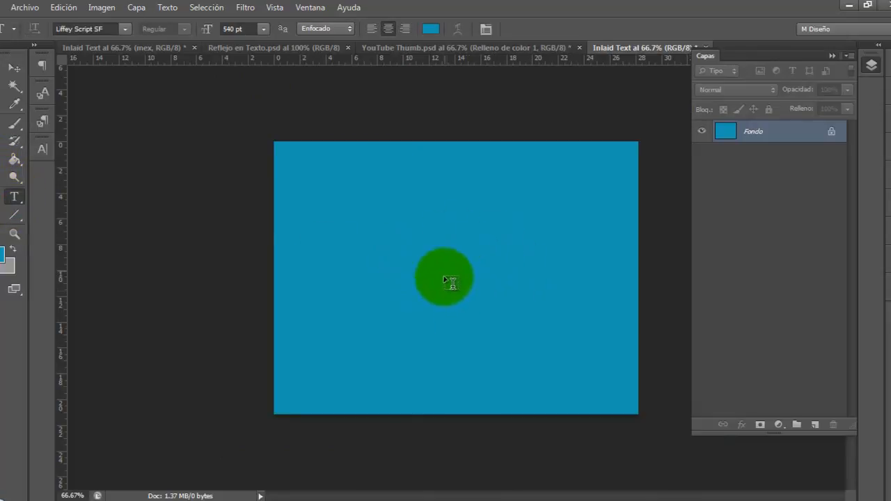
drag(445, 279, 457, 263)
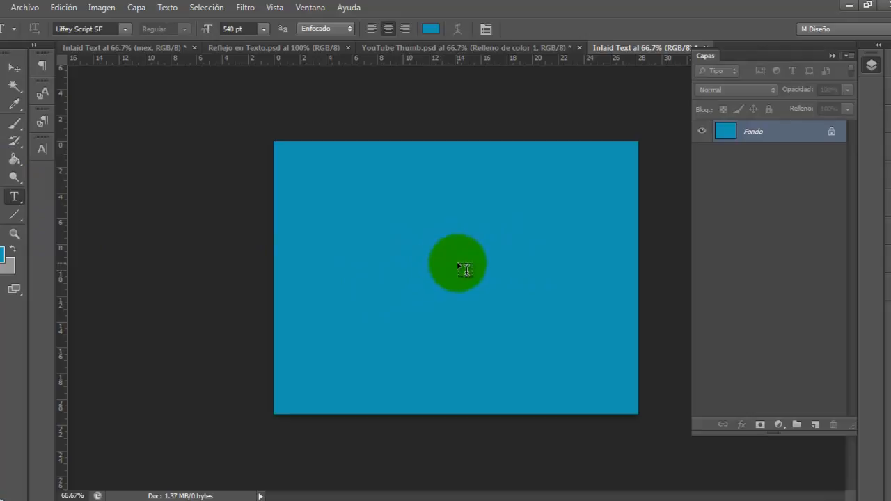
click(389, 30)
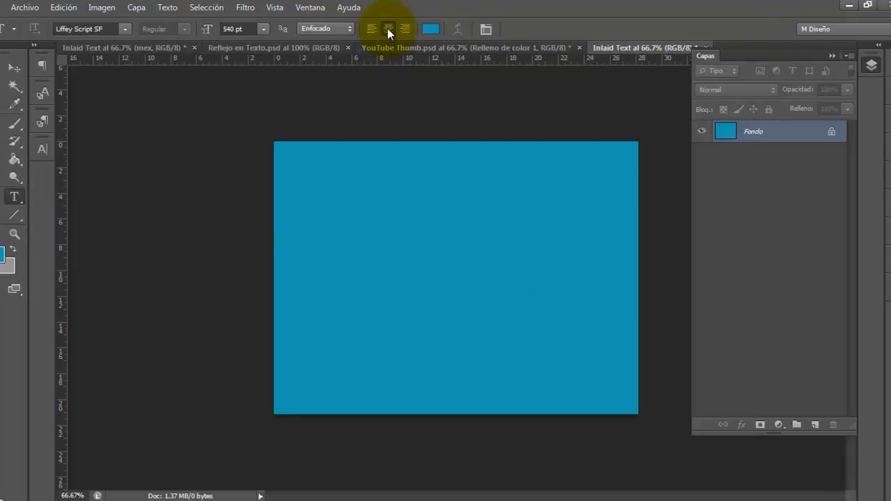
mouse_move(387, 28)
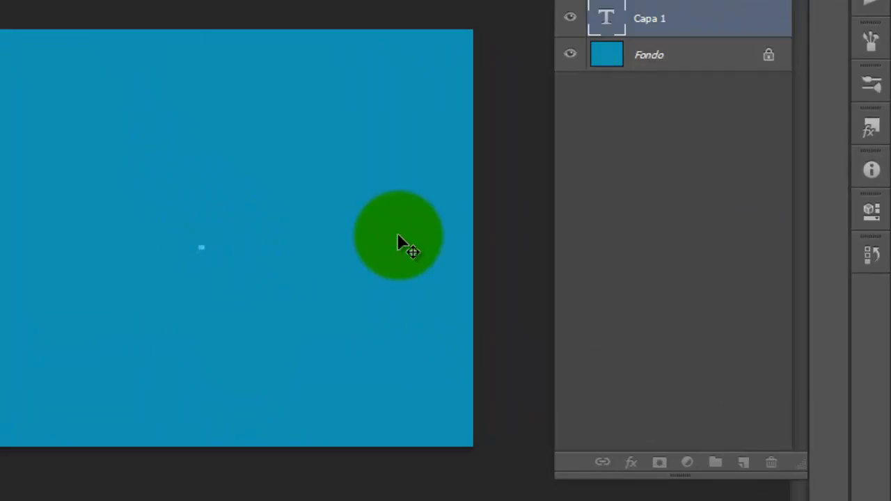
drag(398, 235, 455, 91)
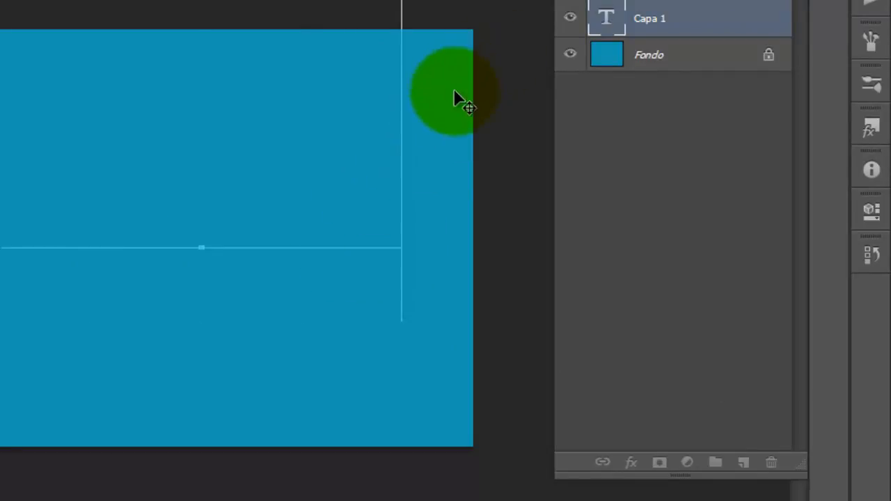
drag(457, 91, 407, 189)
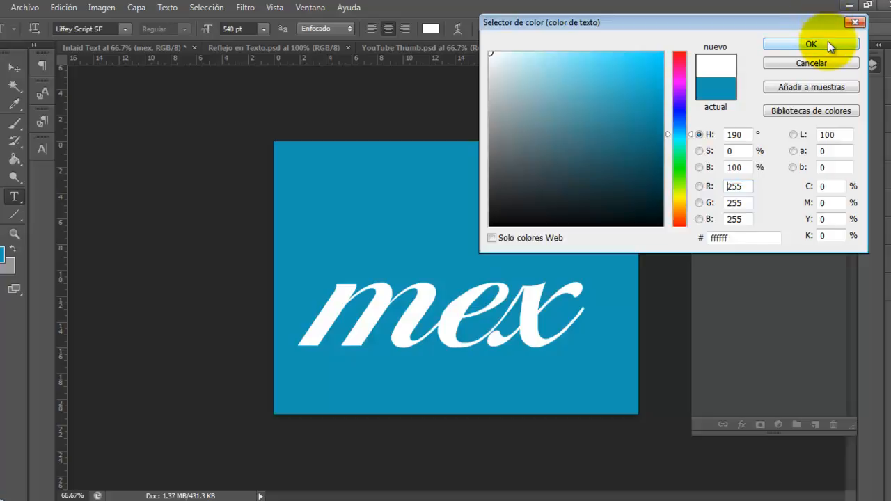
Step: Make the 'mex' text white (ffffff)
click(811, 43)
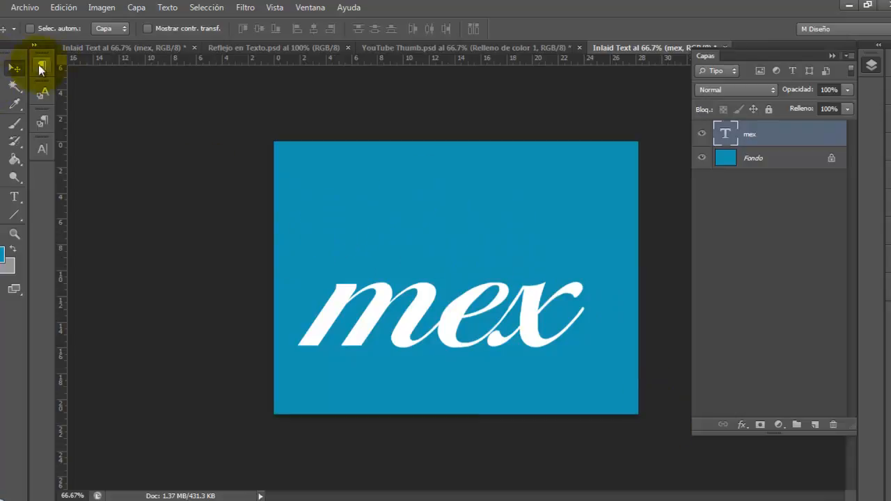
Step: Centre the 'mex' text on the canvas with the Move tool's align buttons
click(40, 67)
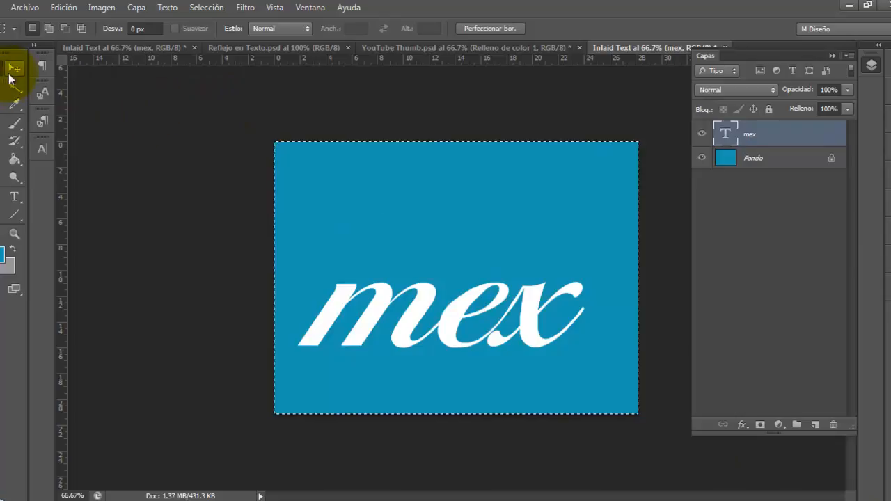
click(13, 67)
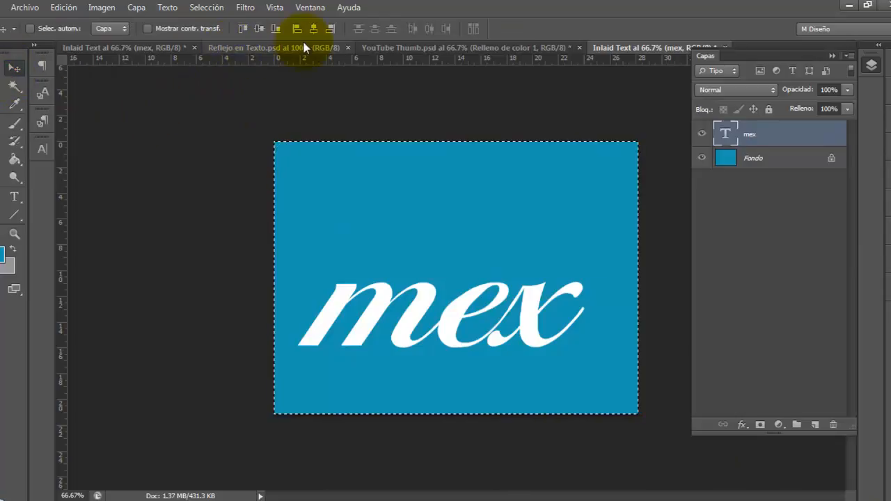
click(259, 27)
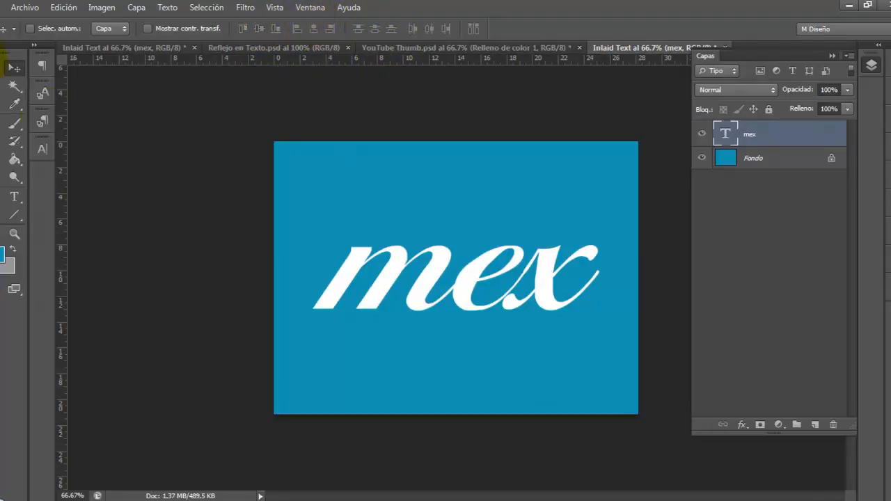
mouse_move(14, 89)
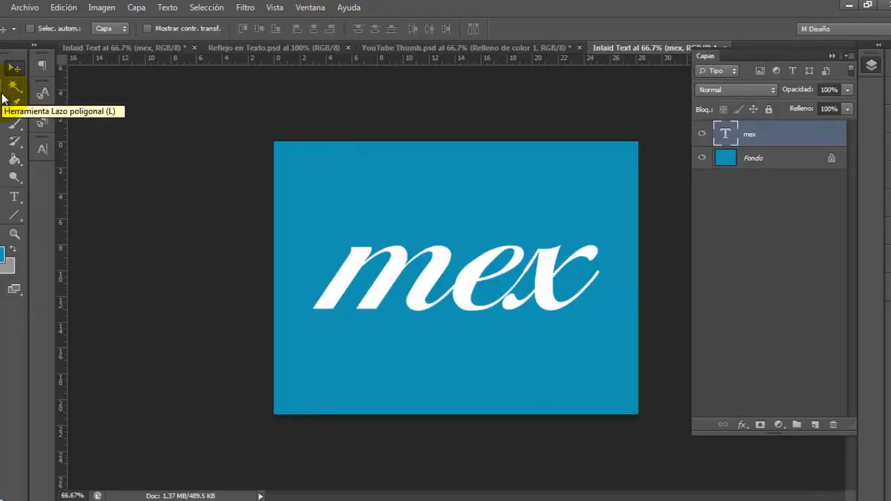
mouse_move(611, 83)
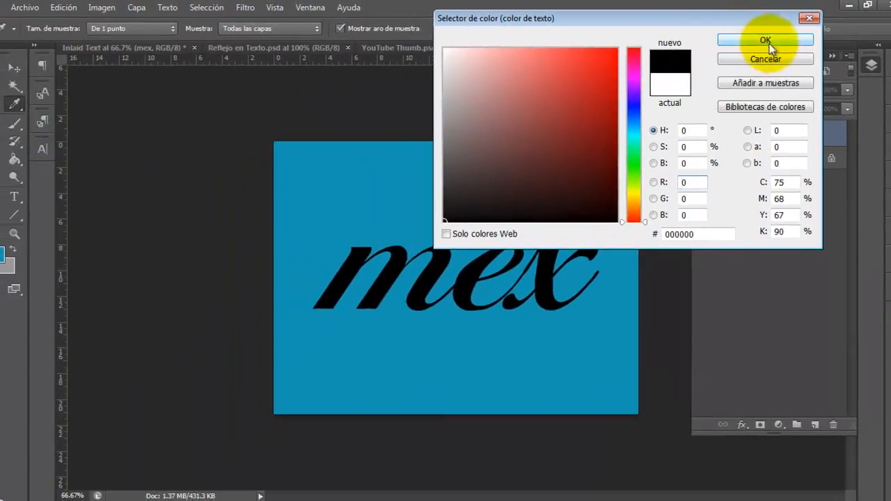
Step: Recolour the 'mex' text to black (000000)
click(766, 39)
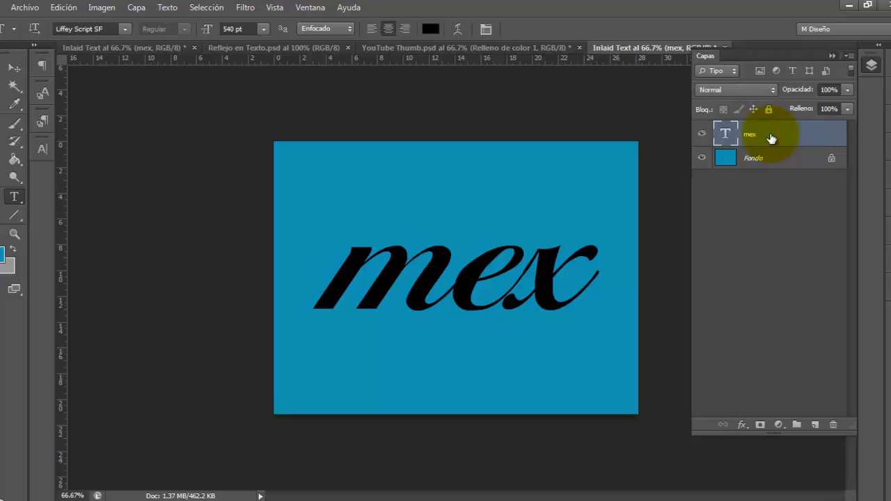
Step: Set the 'mex' layer's blend mode to Soft Light (Luz suave)
click(736, 89)
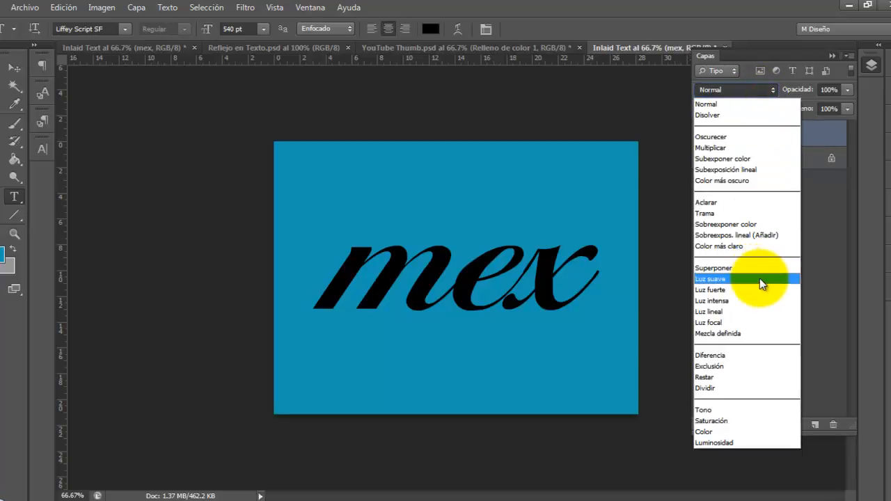
mouse_move(755, 282)
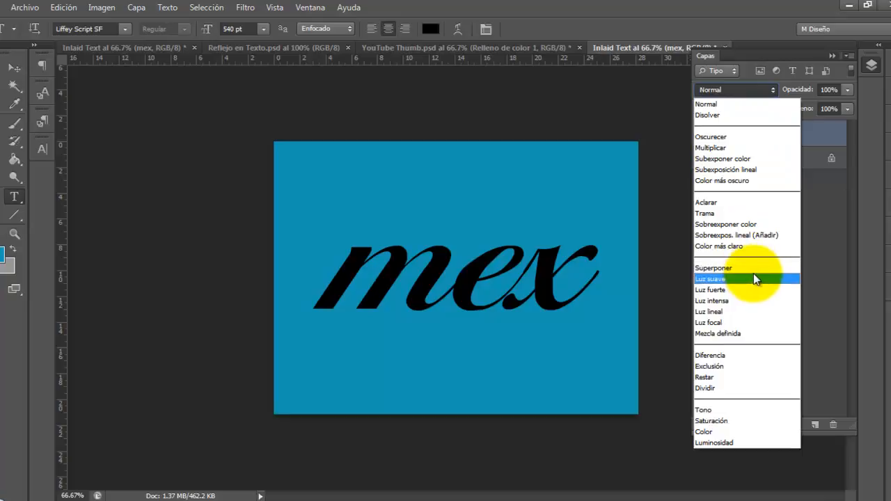
mouse_move(759, 281)
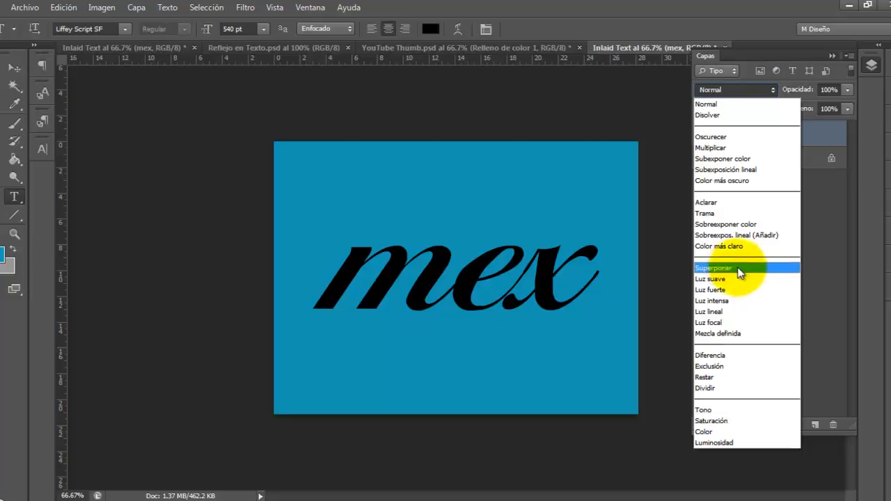
mouse_move(727, 279)
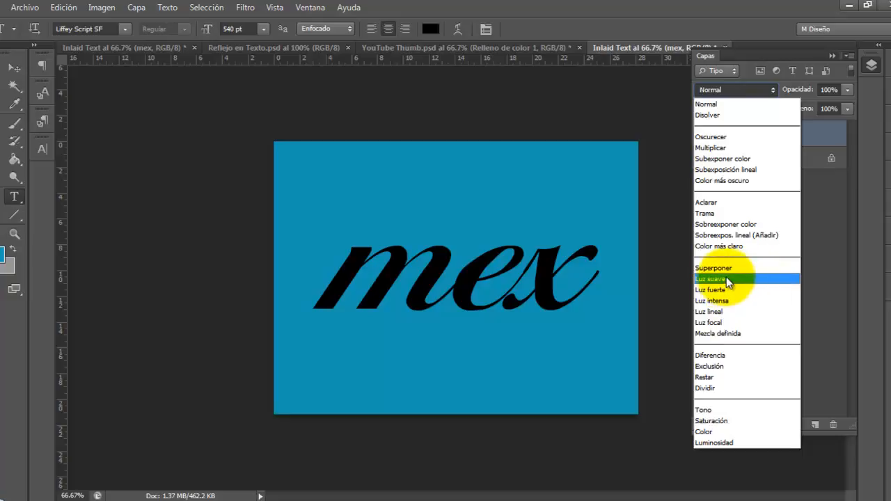
click(712, 278)
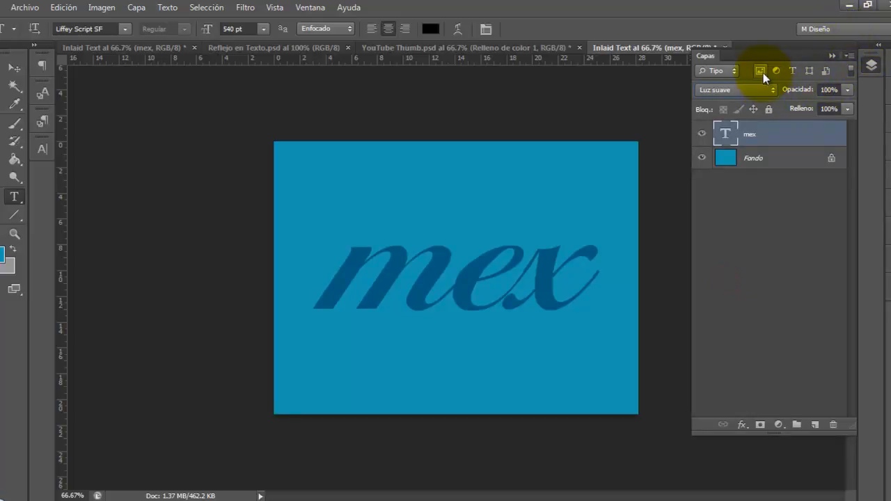
mouse_move(760, 71)
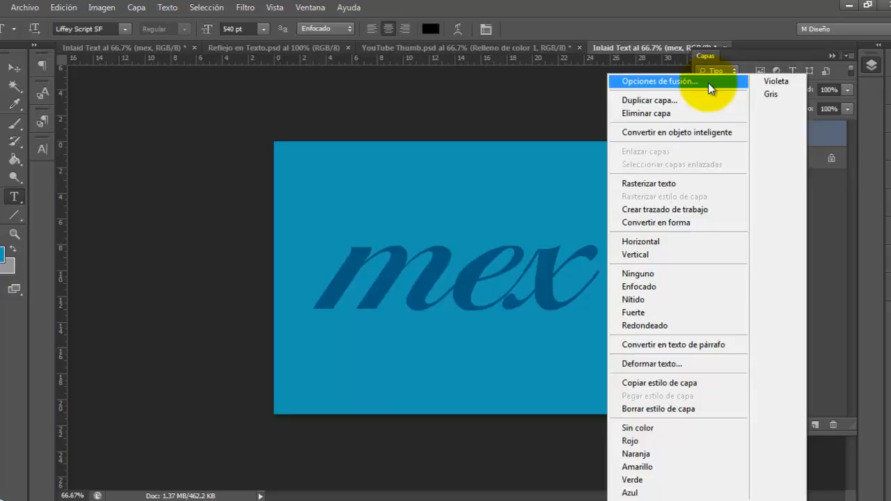
Step: Add a drop shadow to the 'mex' layer set to Soft Light at 100% opacity
click(659, 80)
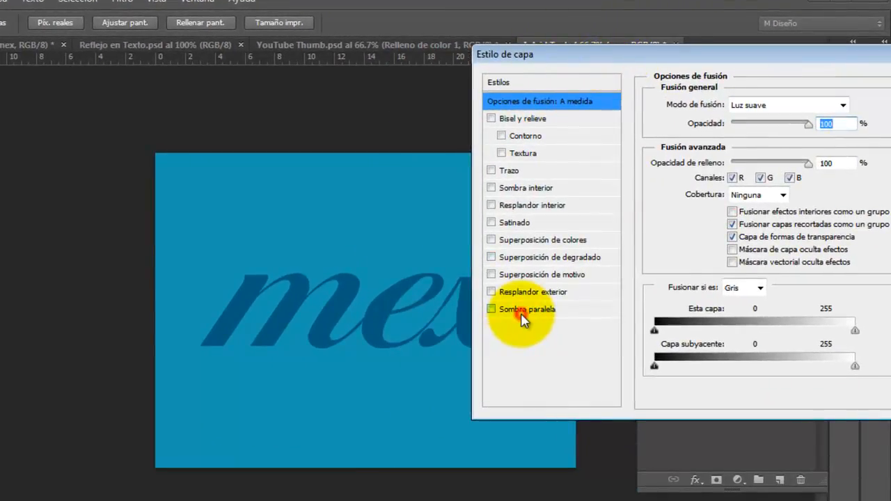
click(491, 309)
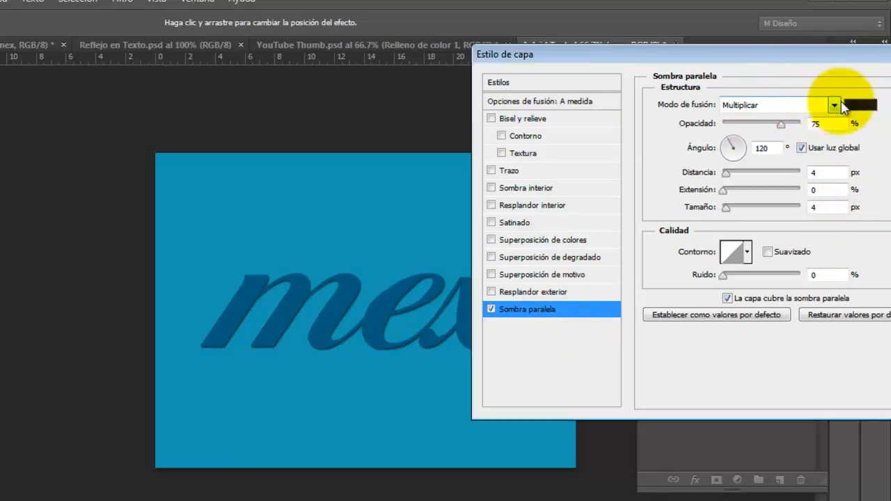
click(859, 105)
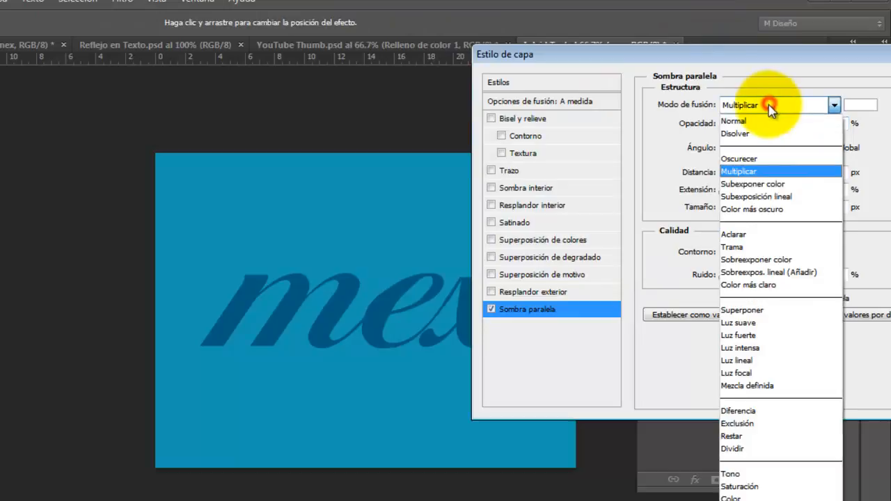
click(738, 171)
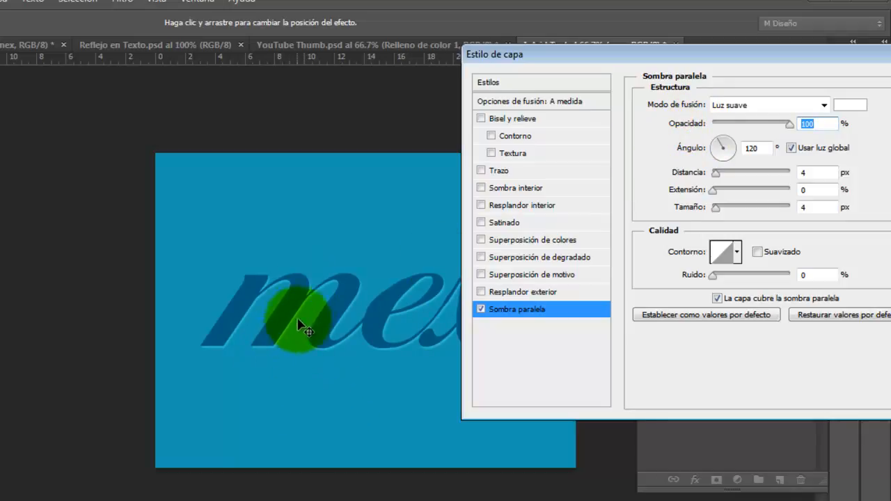
Step: Adjust the drop shadow's offset under the lettering to about 4 px
drag(307, 323, 341, 360)
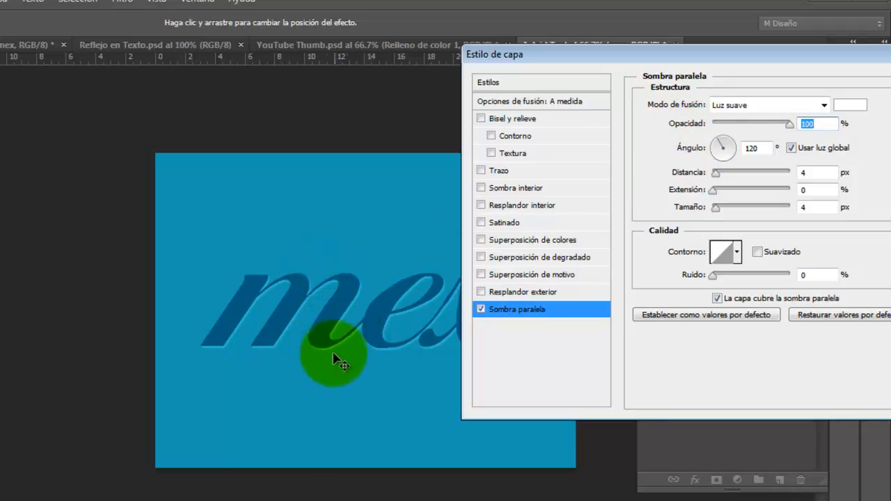
drag(337, 351, 240, 351)
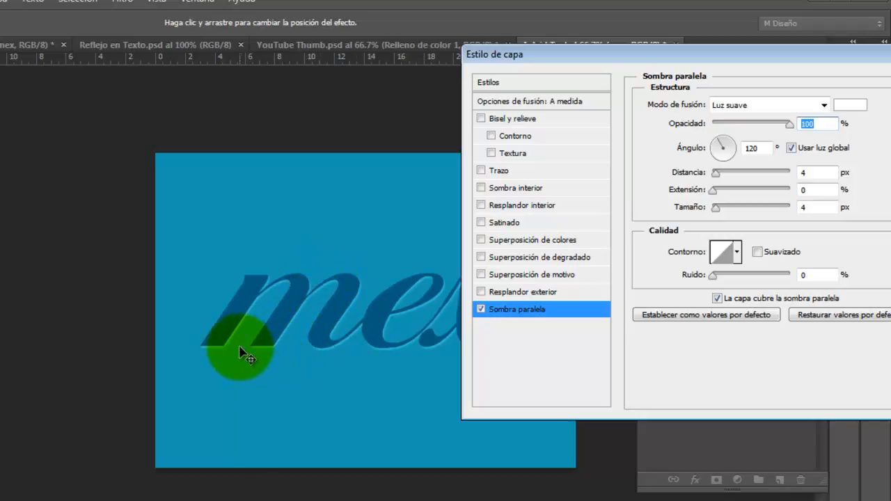
drag(243, 351, 360, 360)
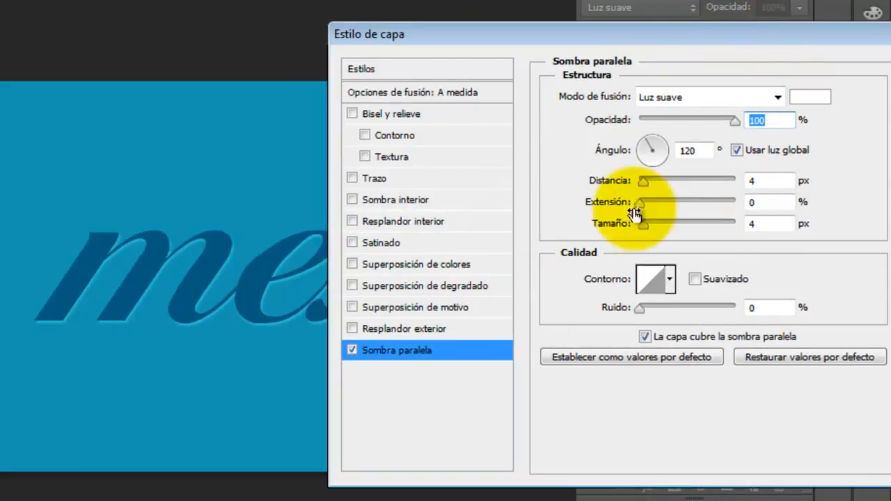
mouse_move(383, 195)
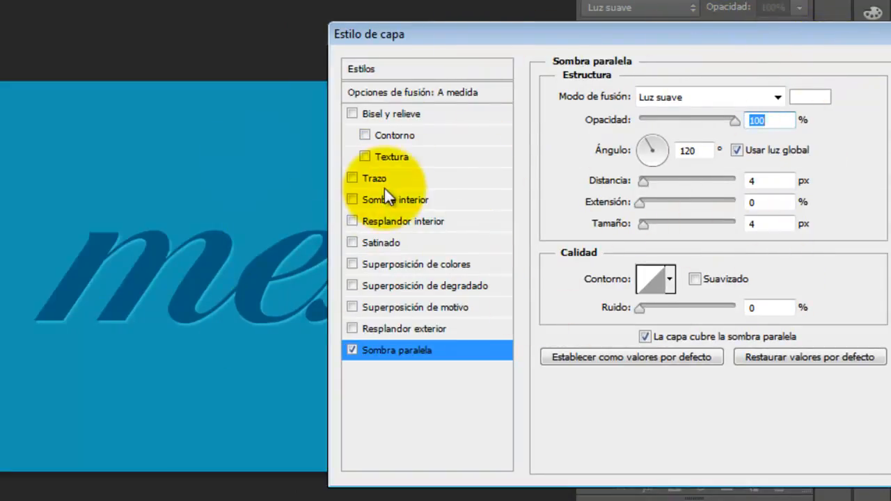
mouse_move(421, 202)
text(10)
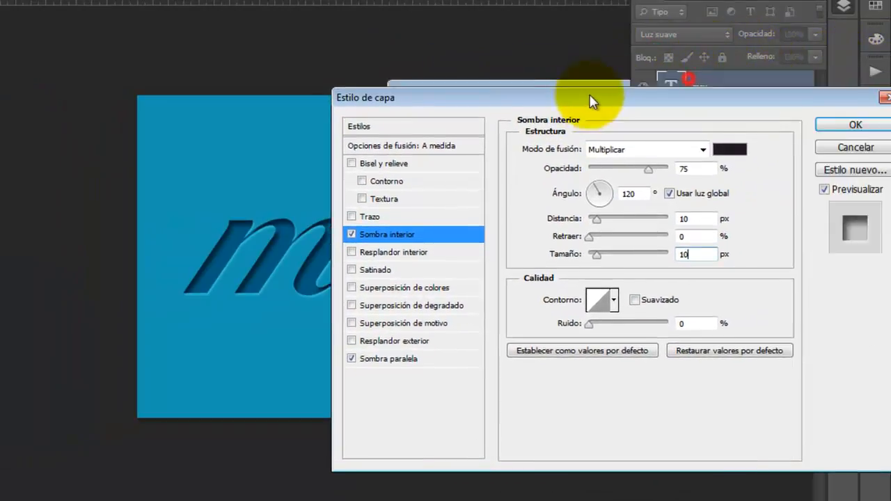
Step: Add a Soft Light inner shadow with 10 px distance and size and apply the style
drag(592, 98, 663, 63)
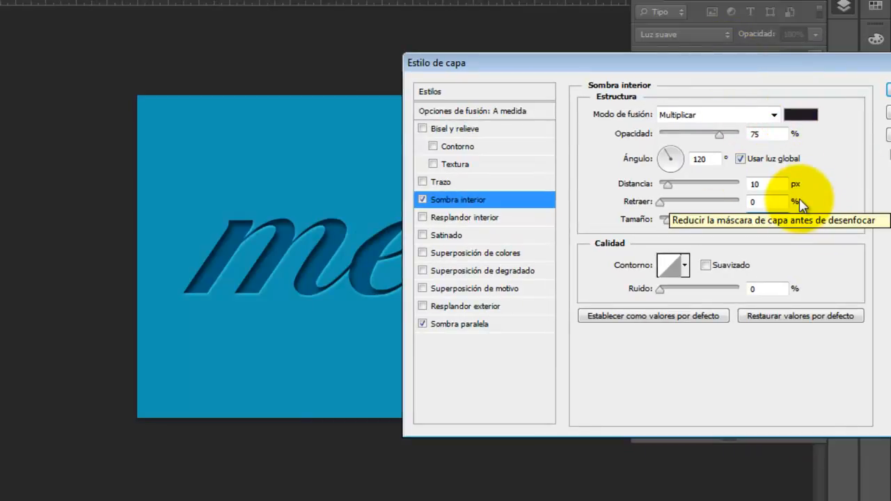
text(10)
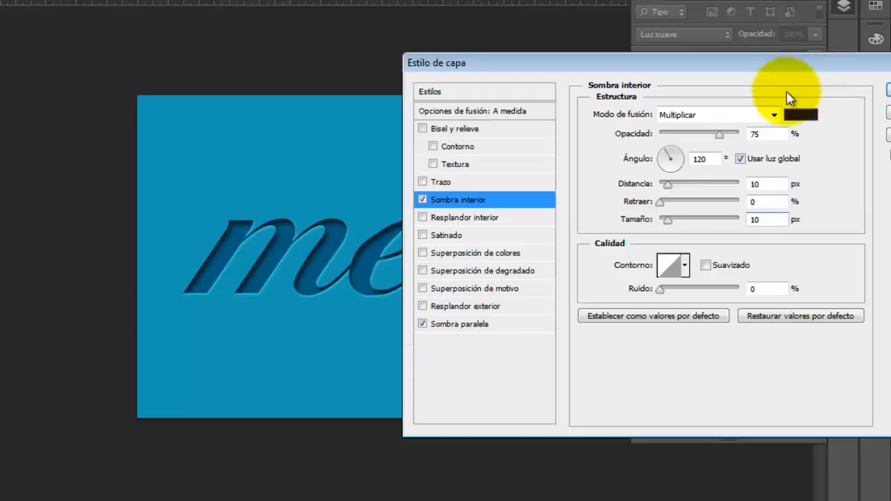
mouse_move(750, 114)
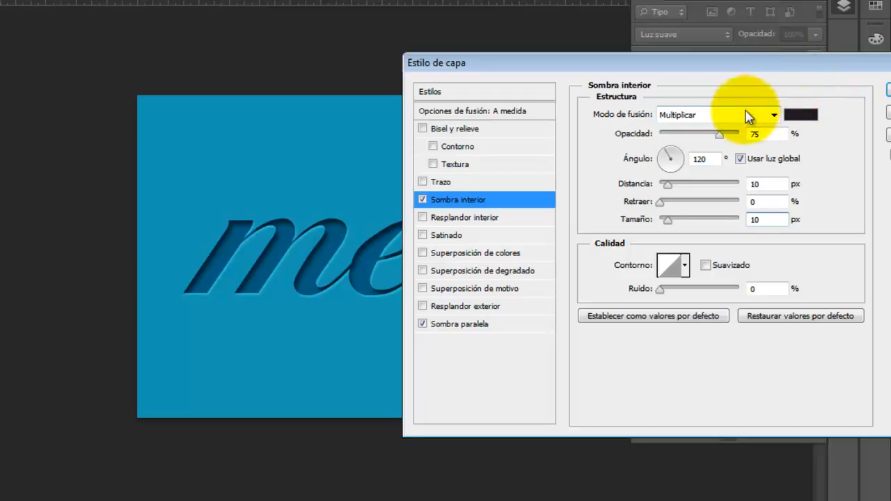
click(774, 114)
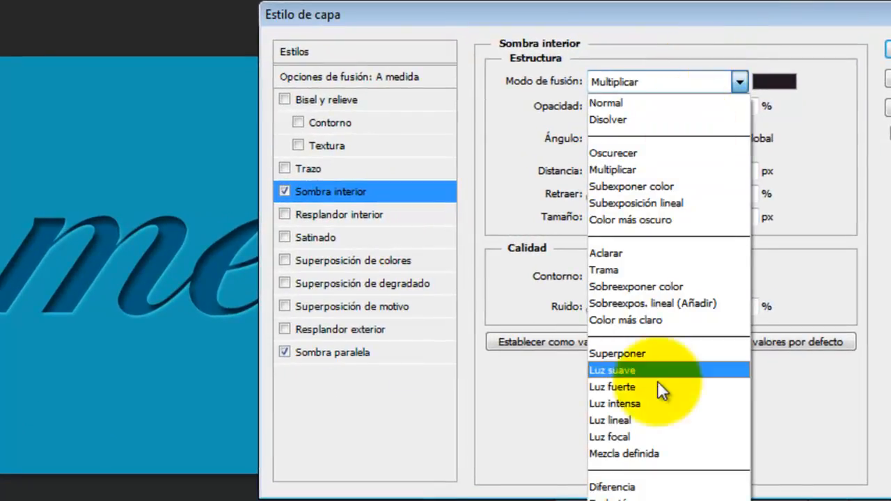
click(612, 371)
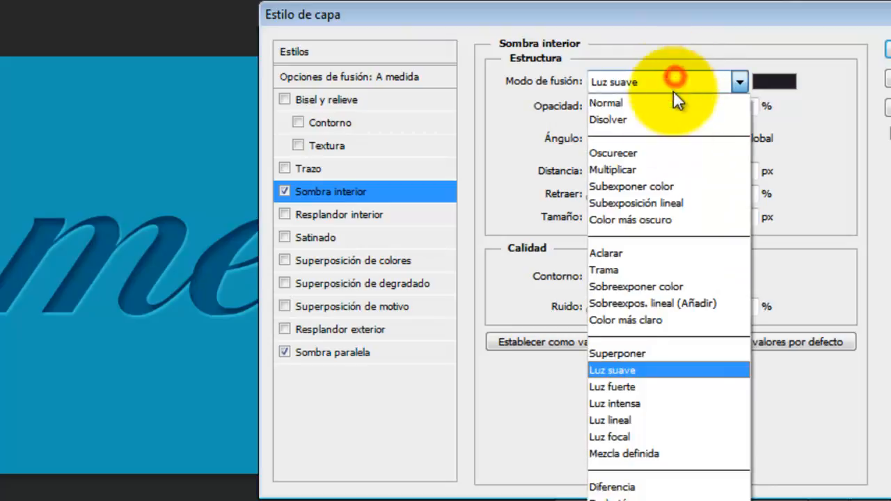
click(613, 170)
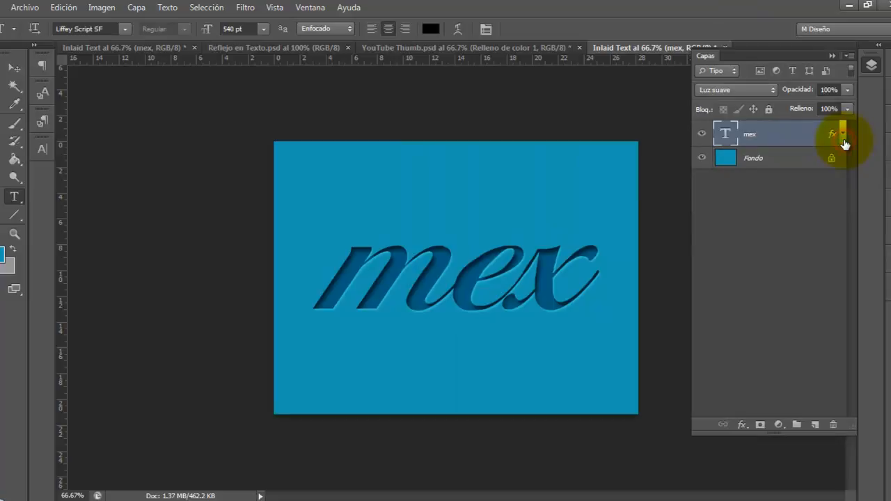
mouse_move(844, 137)
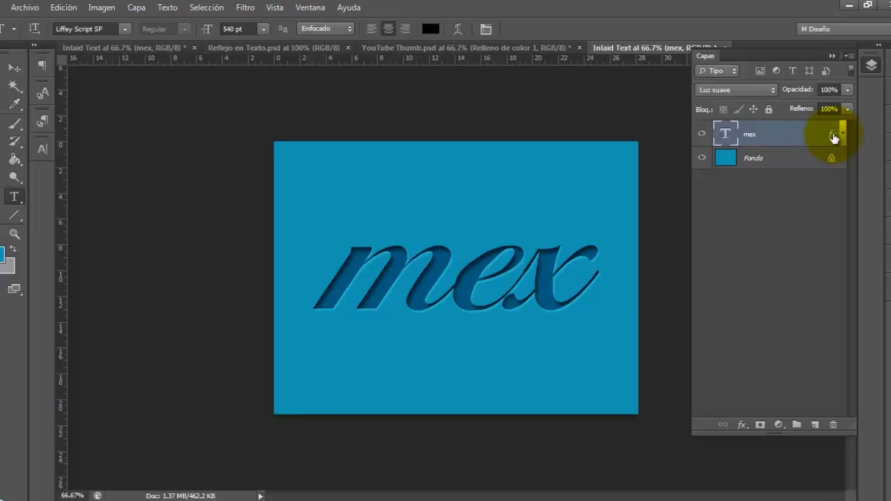
mouse_move(833, 138)
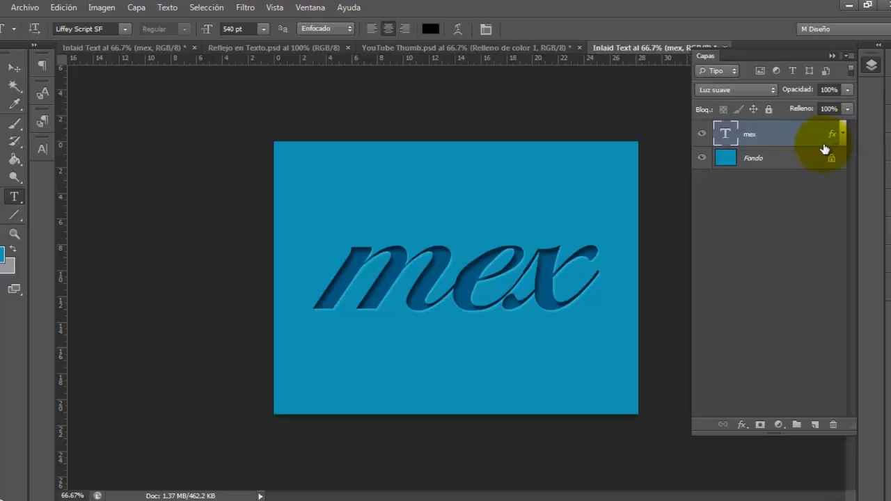
Step: Confirm the layer styles and select the blue Fondo background layer
click(752, 159)
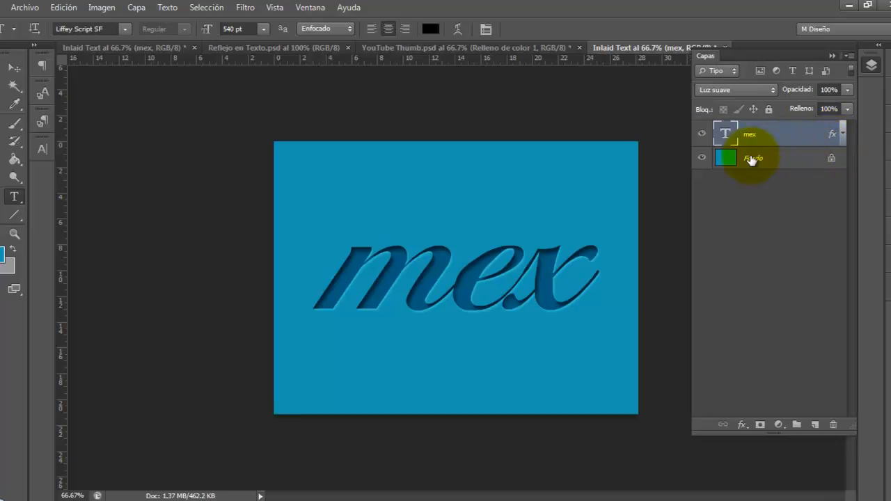
mouse_move(752, 160)
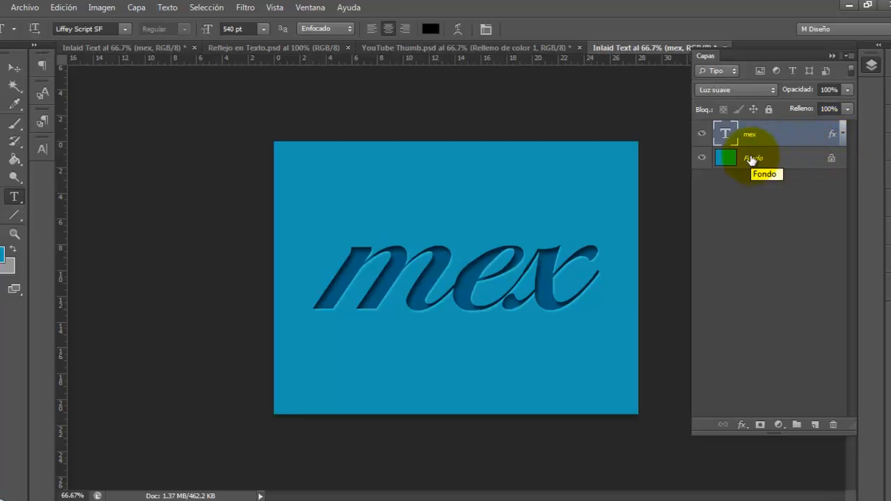